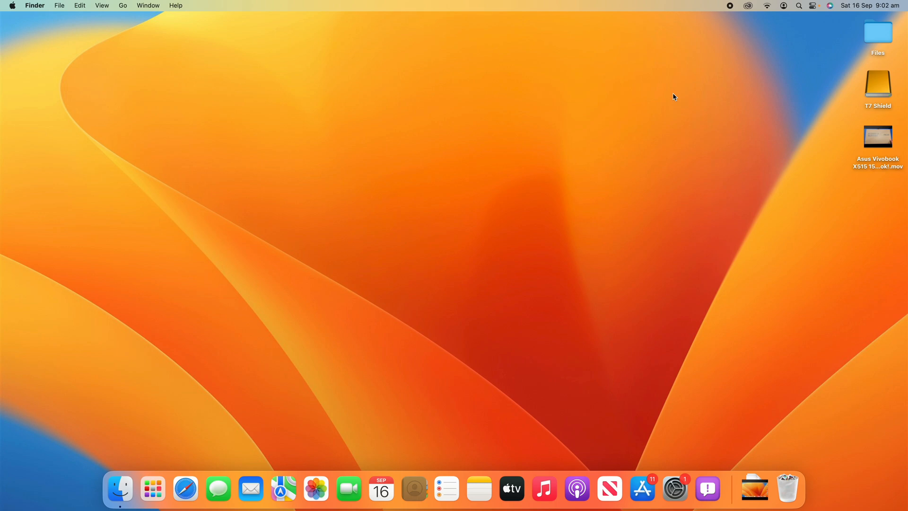
{"action": "mouse_move", "coordinate": [795, 165]}
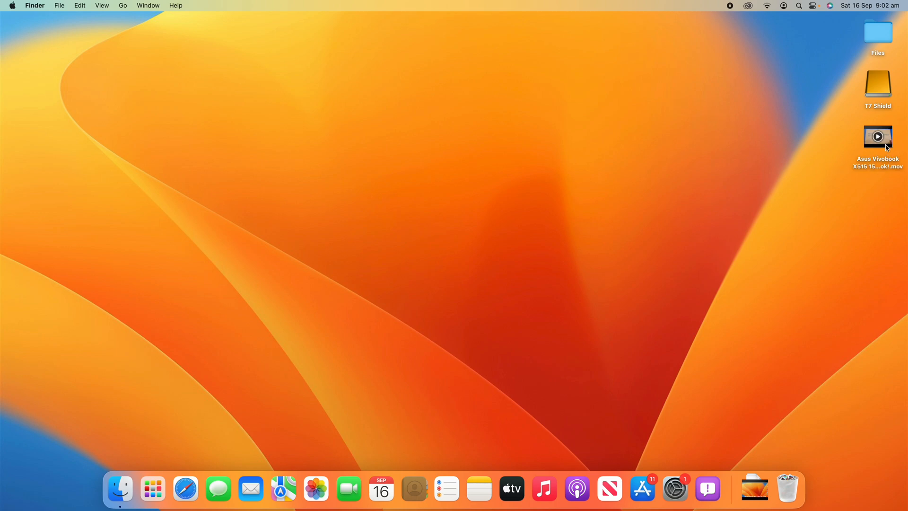
- Open the Asus Vivobook unboxing .mov from the Desktop in QuickTime Player
{"action": "left_click", "coordinate": [877, 137]}
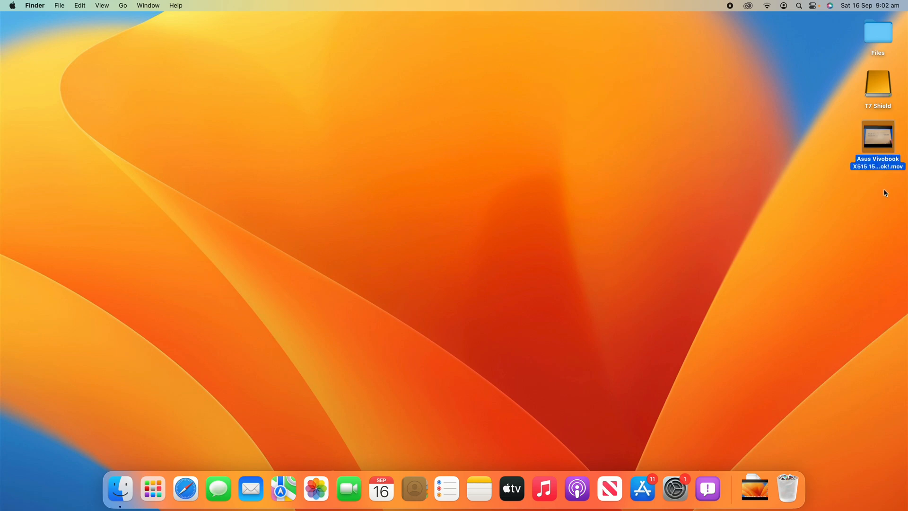
{"action": "mouse_move", "coordinate": [882, 174]}
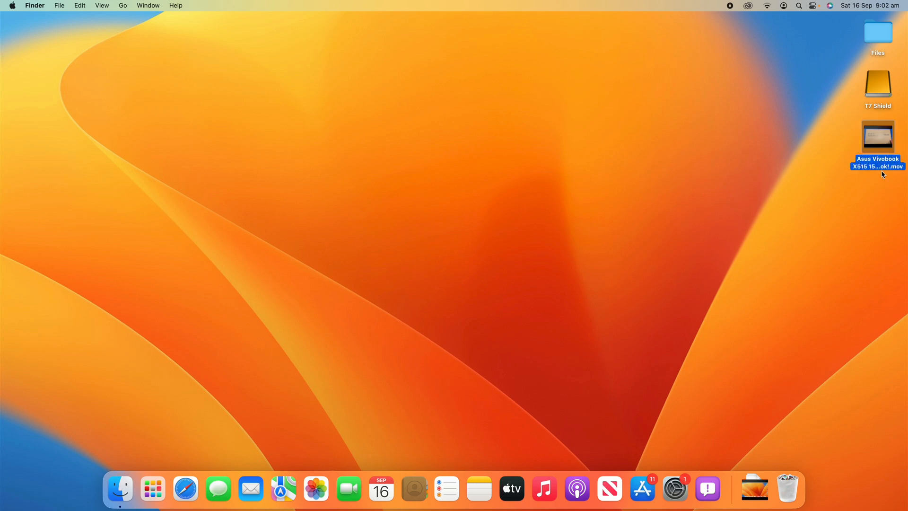
{"action": "double_click", "coordinate": [877, 136]}
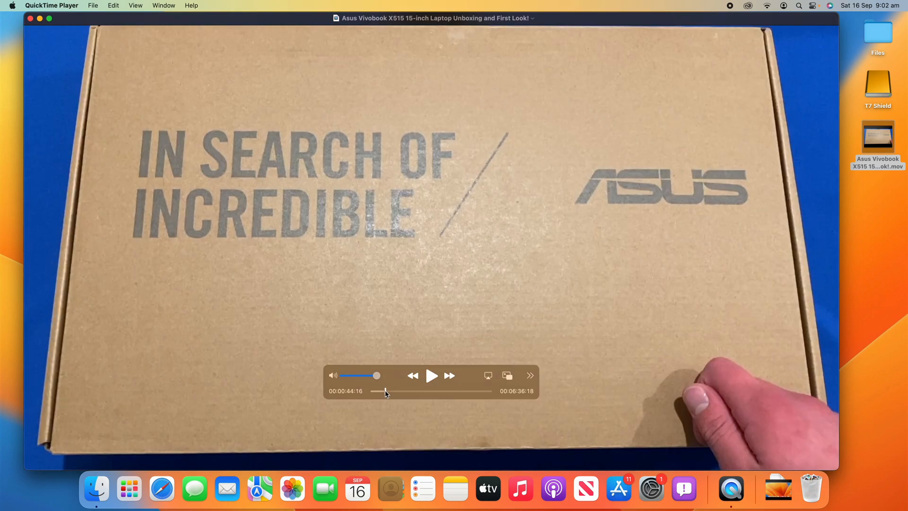
- Show the yellow trim bar with the unboxing video's full filmstrip
{"action": "left_click_drag", "start_coordinate": [385, 391], "coordinate": [418, 391]}
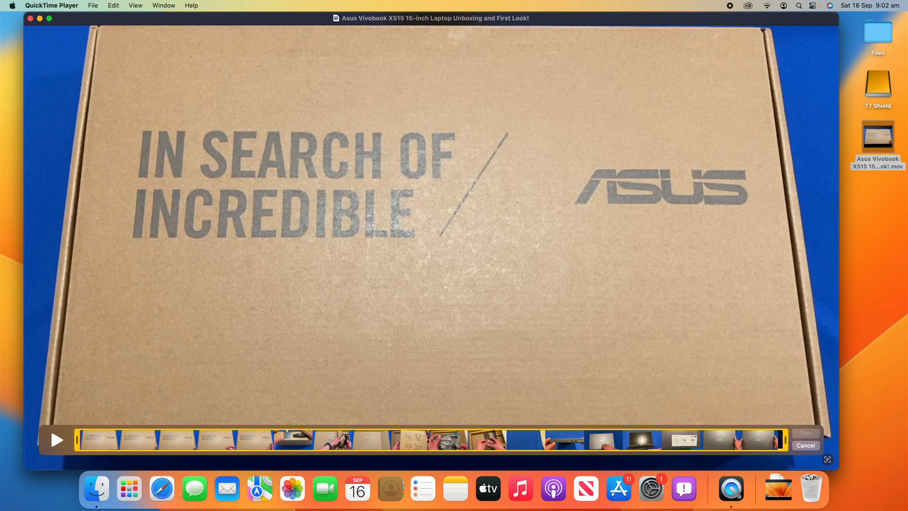
{"action": "mouse_move", "coordinate": [88, 449]}
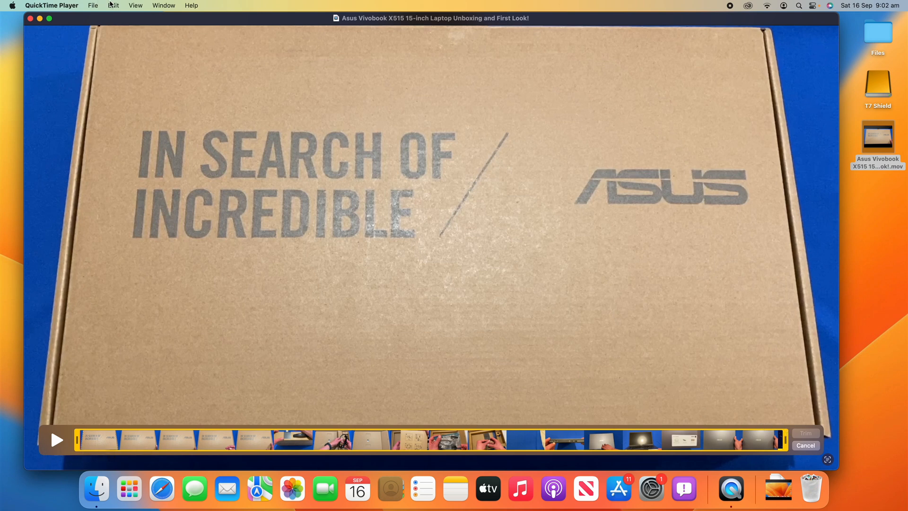
{"action": "left_click", "coordinate": [114, 5]}
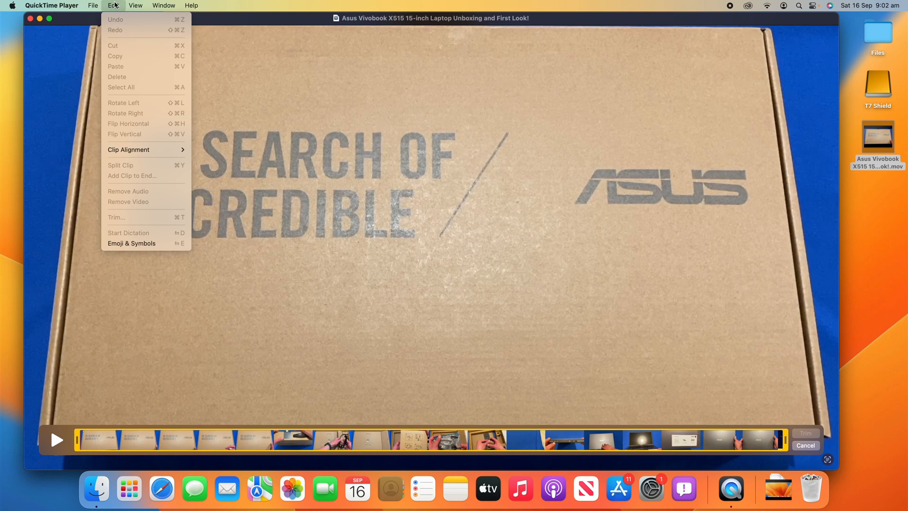
{"action": "mouse_move", "coordinate": [144, 219]}
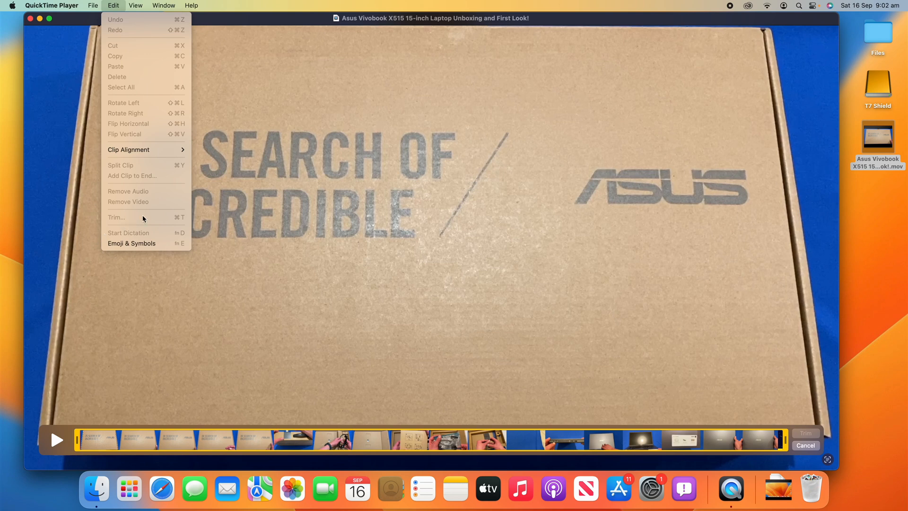
{"action": "mouse_move", "coordinate": [145, 218]}
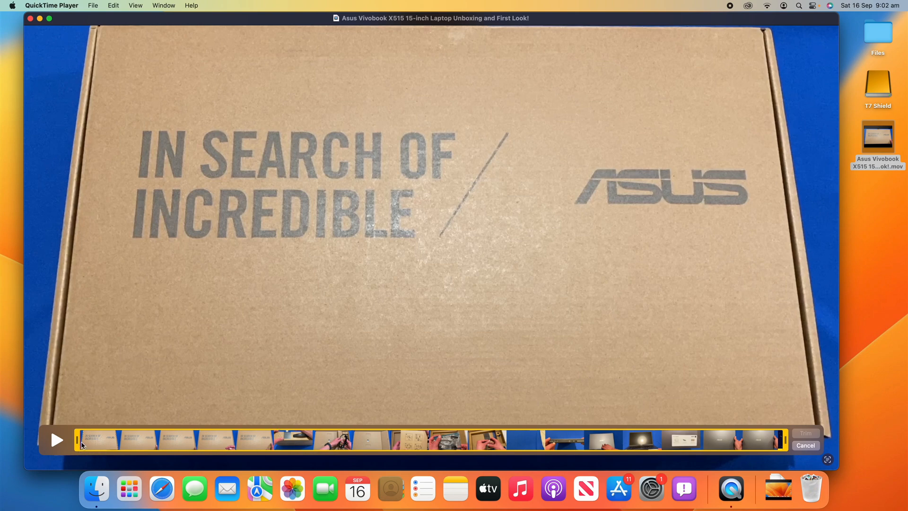
- Drag the left trim handle past four minutes, near 4:08
{"action": "left_click_drag", "start_coordinate": [81, 439], "coordinate": [185, 439]}
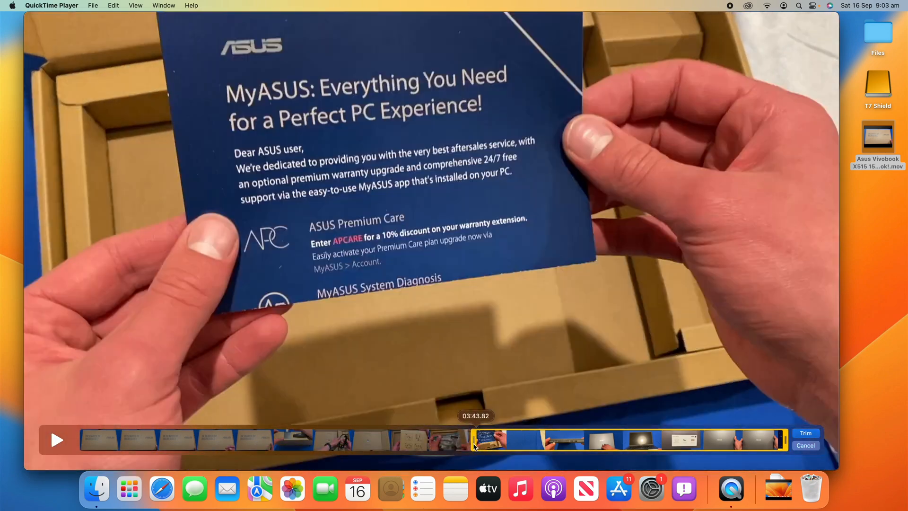
{"action": "left_click", "coordinate": [508, 441]}
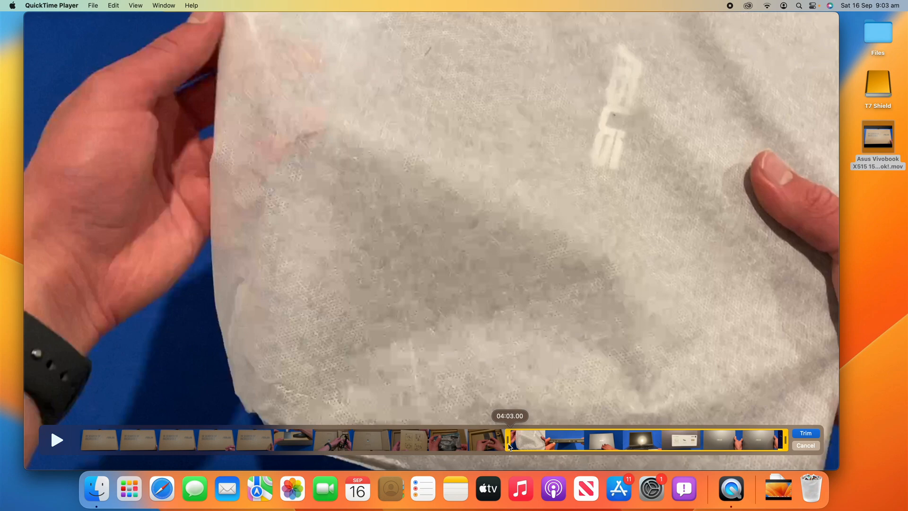
{"action": "left_click_drag", "start_coordinate": [510, 440], "coordinate": [517, 440]}
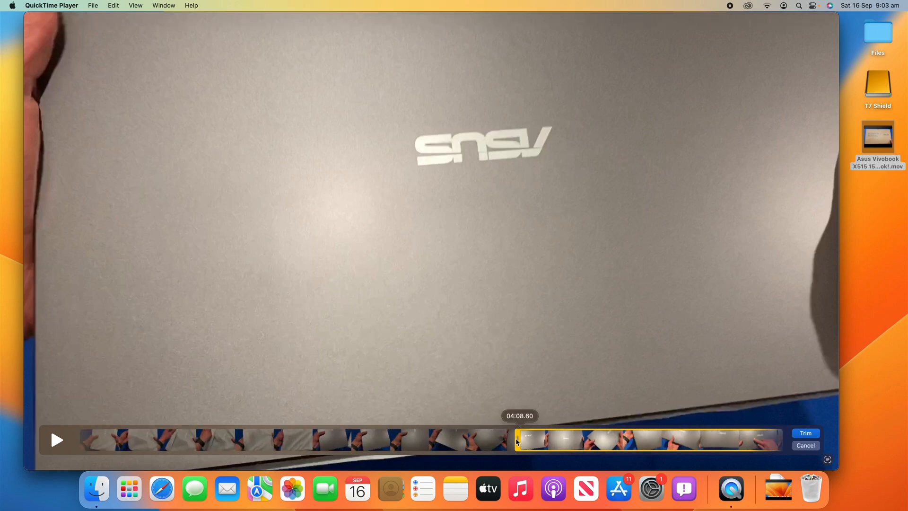
{"action": "left_click_drag", "start_coordinate": [517, 440], "coordinate": [503, 440]}
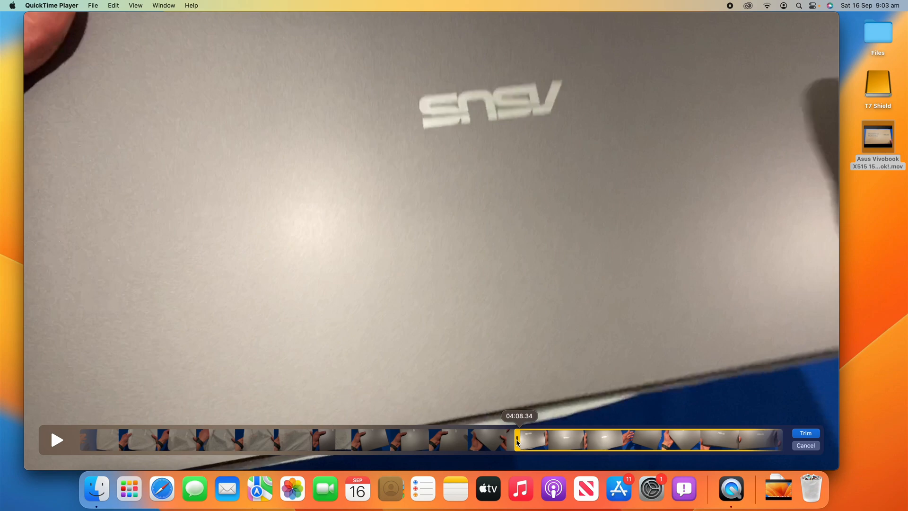
- Fine-tune the clip start back to about 4:06
{"action": "left_click_drag", "start_coordinate": [515, 440], "coordinate": [414, 441]}
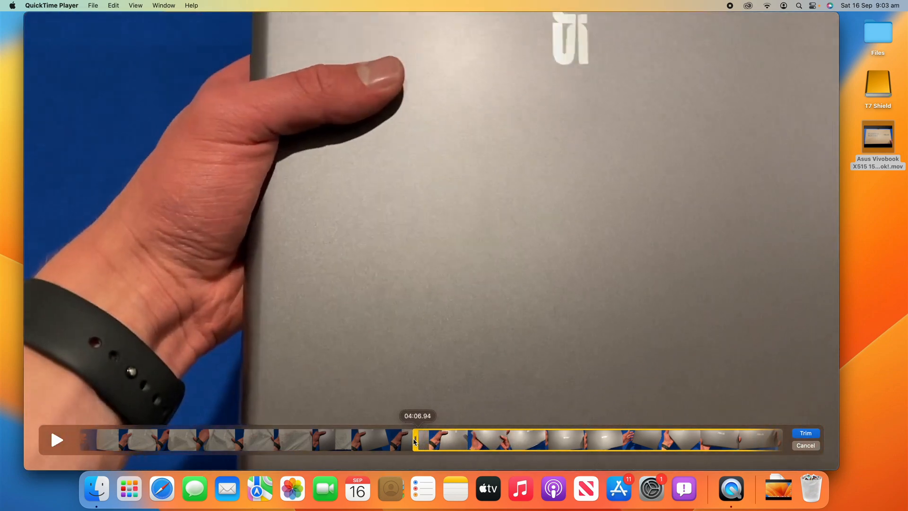
{"action": "left_click_drag", "start_coordinate": [416, 440], "coordinate": [333, 440]}
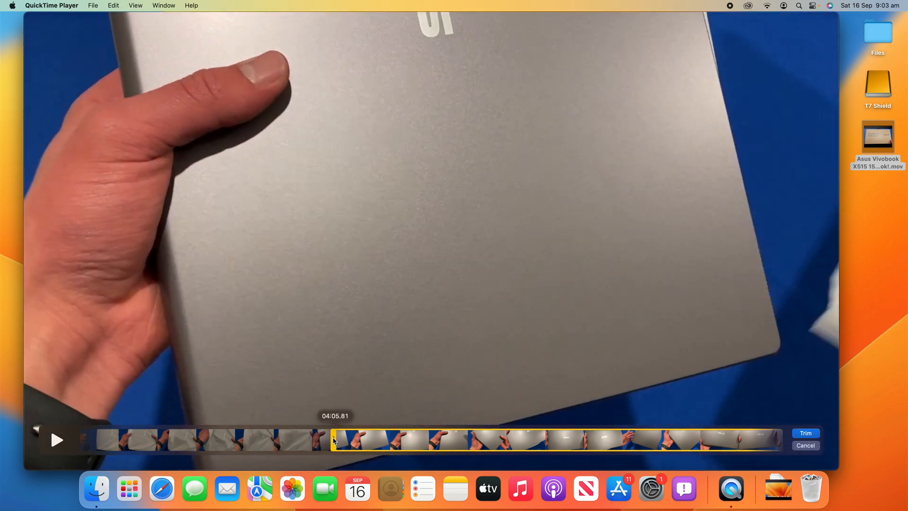
{"action": "left_click_drag", "start_coordinate": [333, 440], "coordinate": [346, 440]}
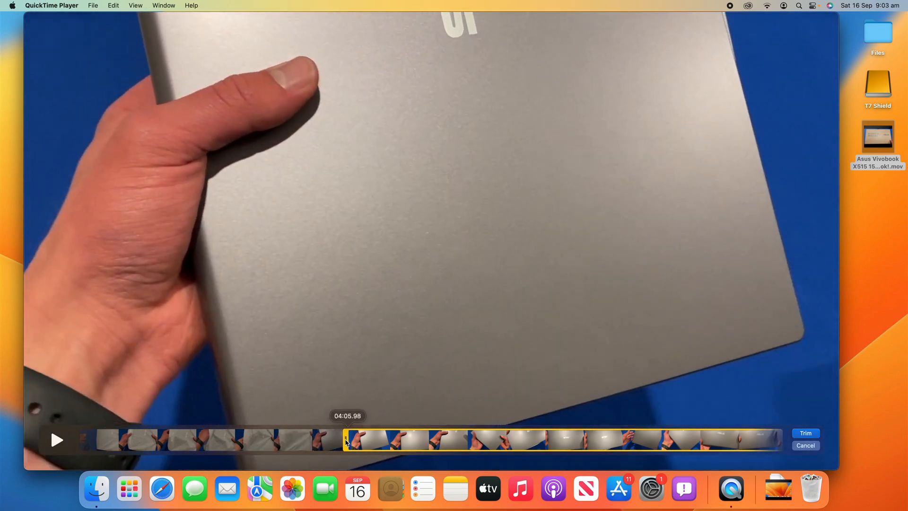
{"action": "left_click_drag", "start_coordinate": [346, 440], "coordinate": [381, 440]}
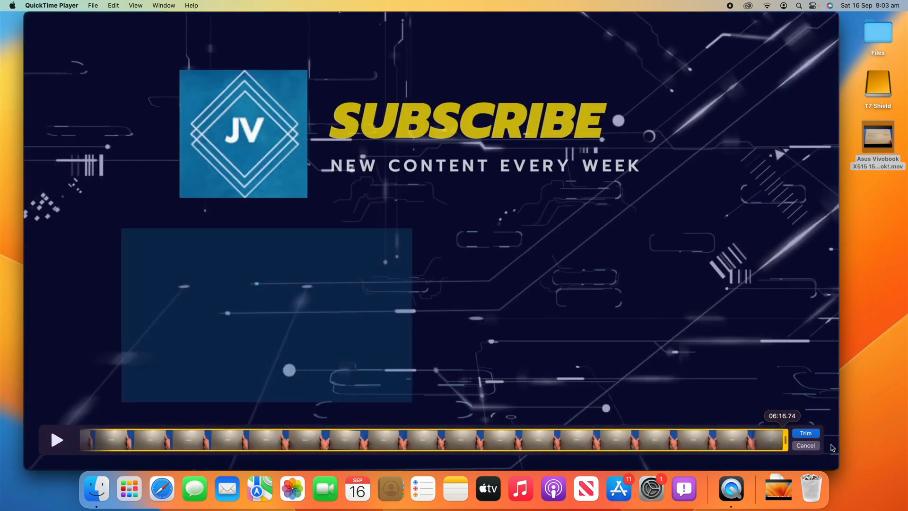
- Move the trim handles to keep a roughly two-minute section, giving a 2:10 clip
{"action": "left_click_drag", "start_coordinate": [787, 439], "coordinate": [701, 439]}
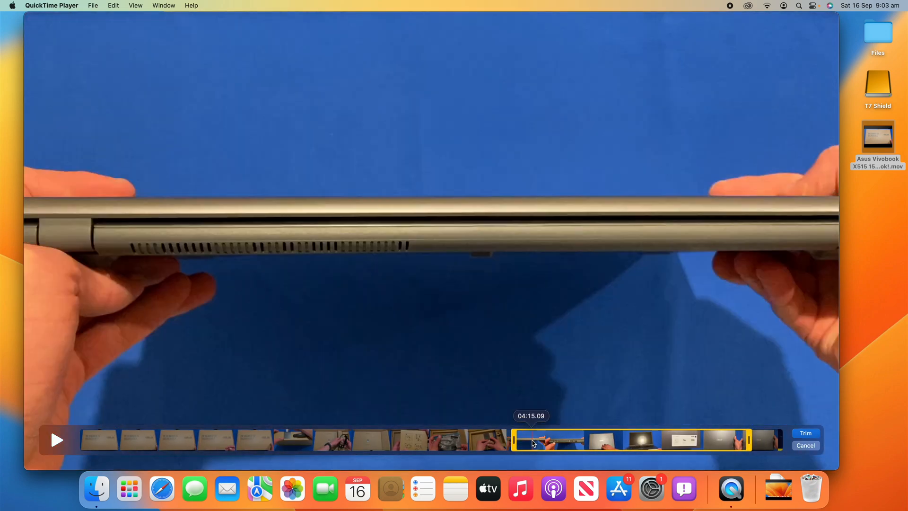
{"action": "left_click_drag", "start_coordinate": [531, 440], "coordinate": [665, 440]}
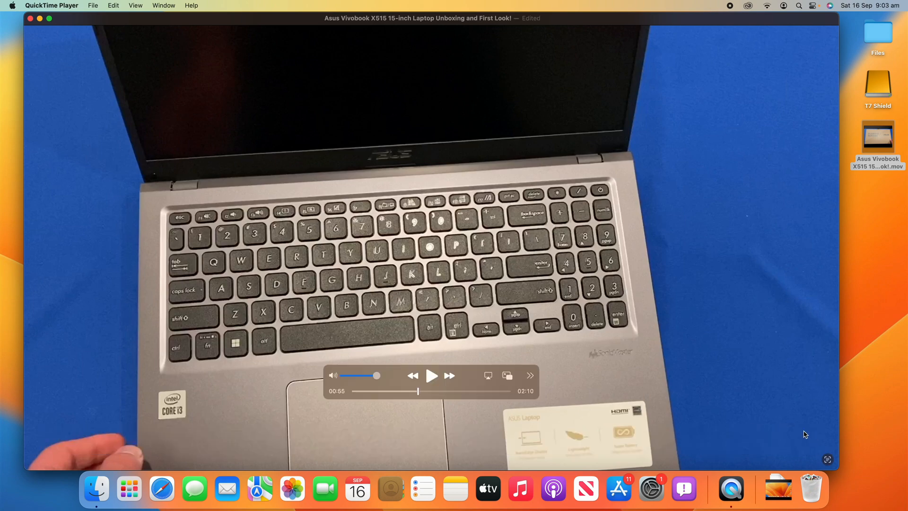
- Rewind the trimmed clip to its start and show the File menu
{"action": "left_click", "coordinate": [508, 391]}
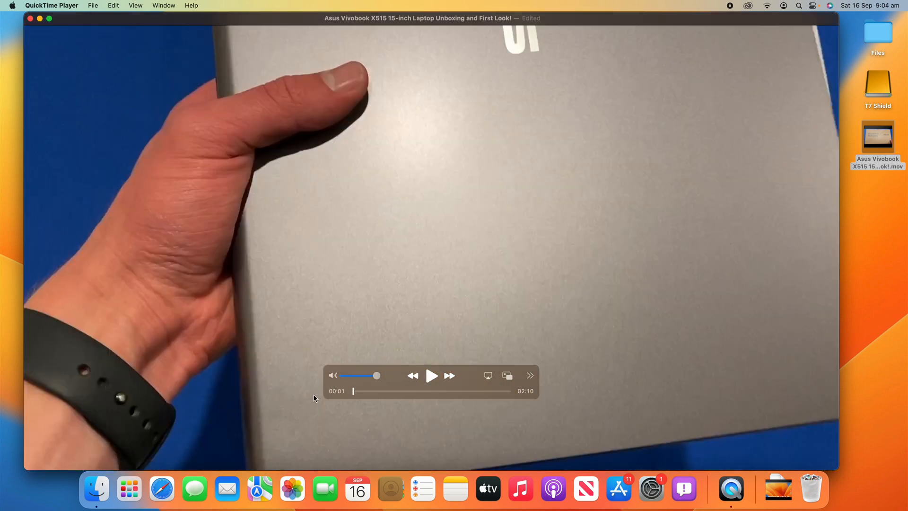
{"action": "mouse_move", "coordinate": [348, 414]}
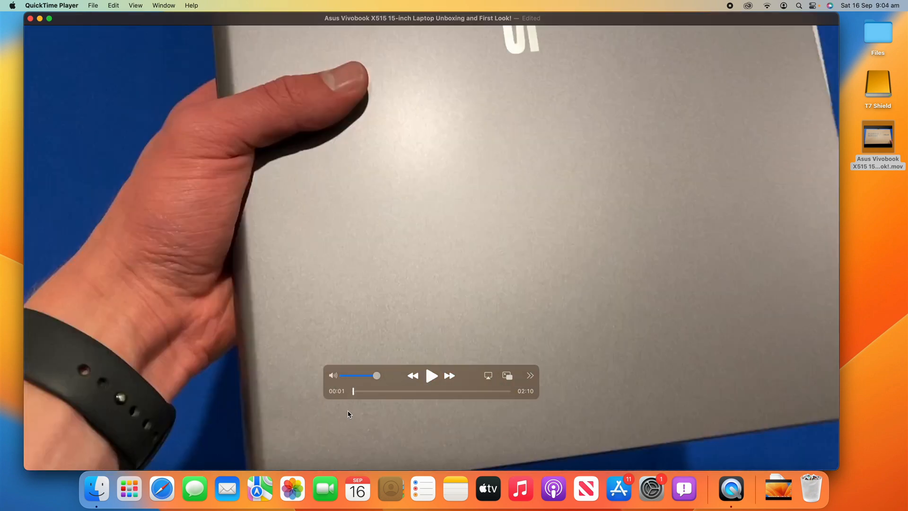
{"action": "mouse_move", "coordinate": [180, 162]}
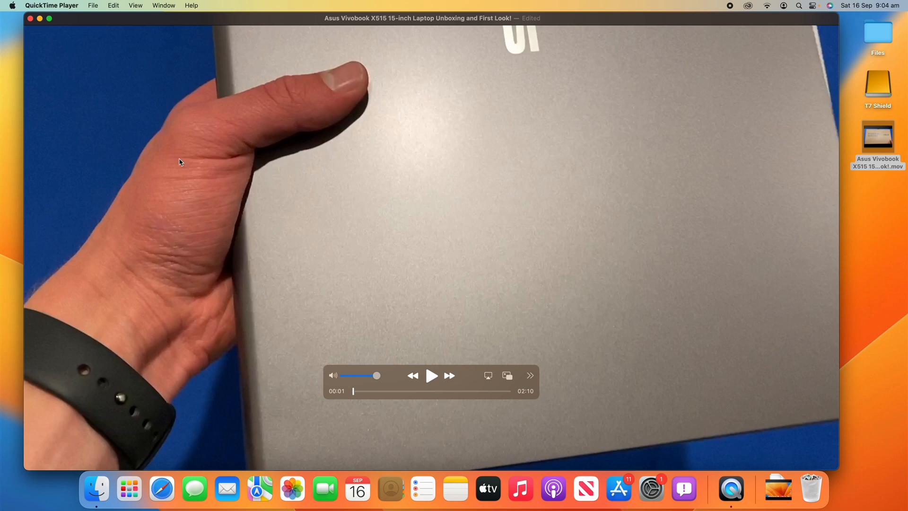
{"action": "left_click", "coordinate": [93, 5]}
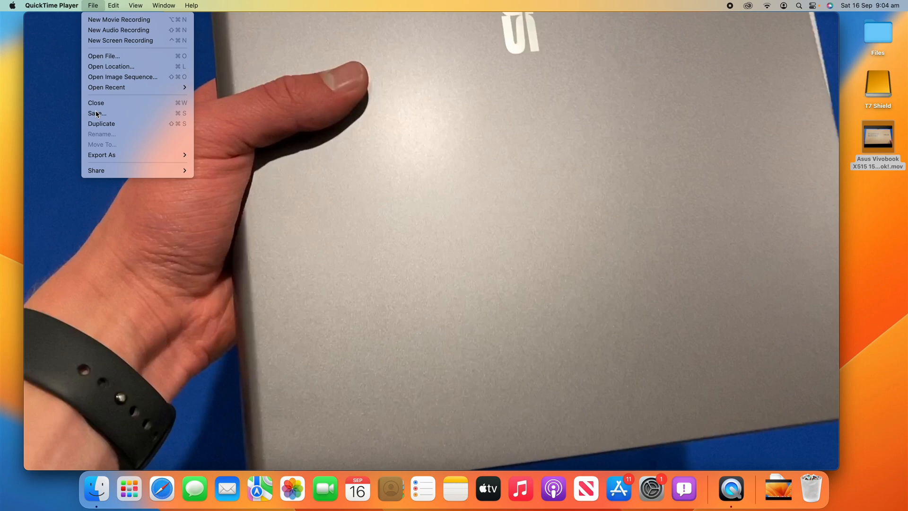
- Save the edited clip to the Desktop as 'Trimmed Clip.mov'
{"action": "left_click", "coordinate": [96, 113]}
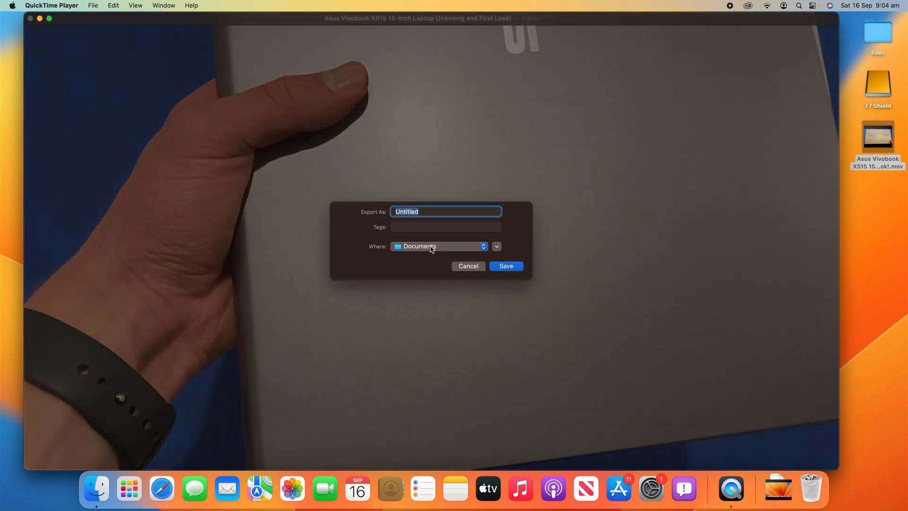
{"action": "left_click", "coordinate": [438, 246]}
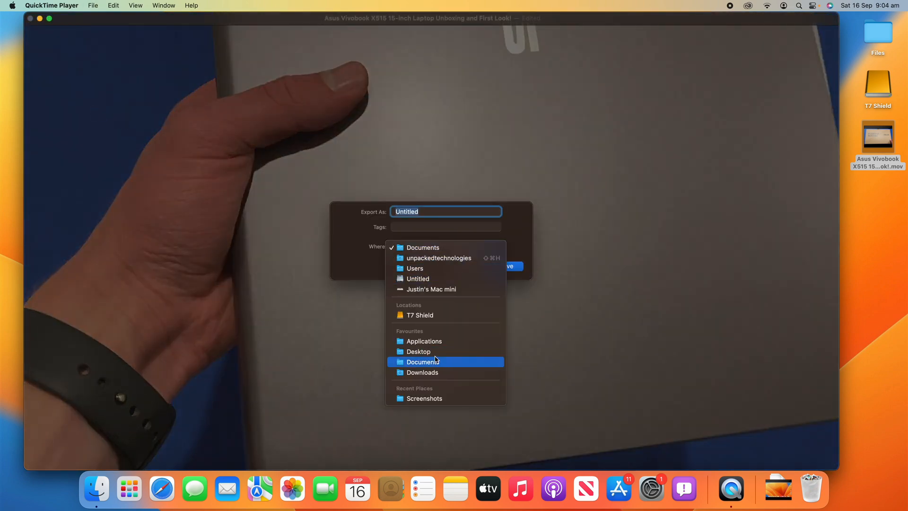
{"action": "left_click", "coordinate": [418, 351]}
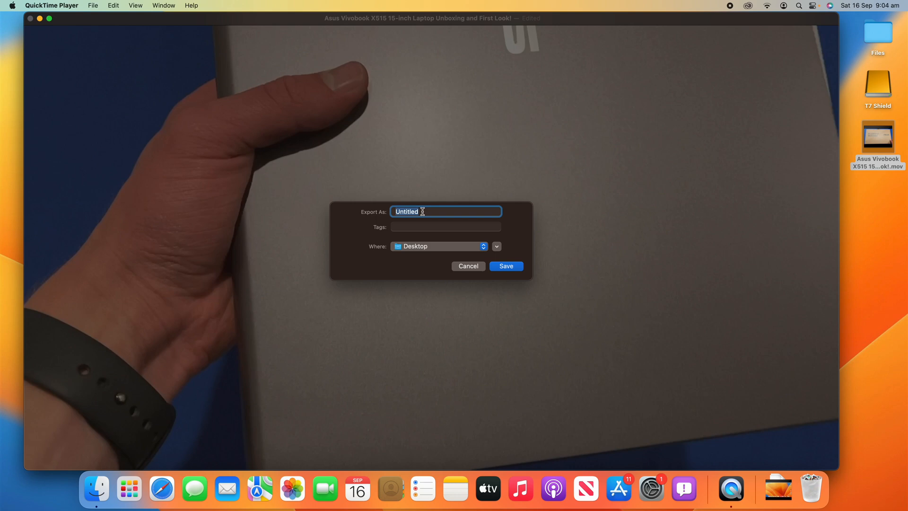
{"action": "type", "text": "Trimmed C"}
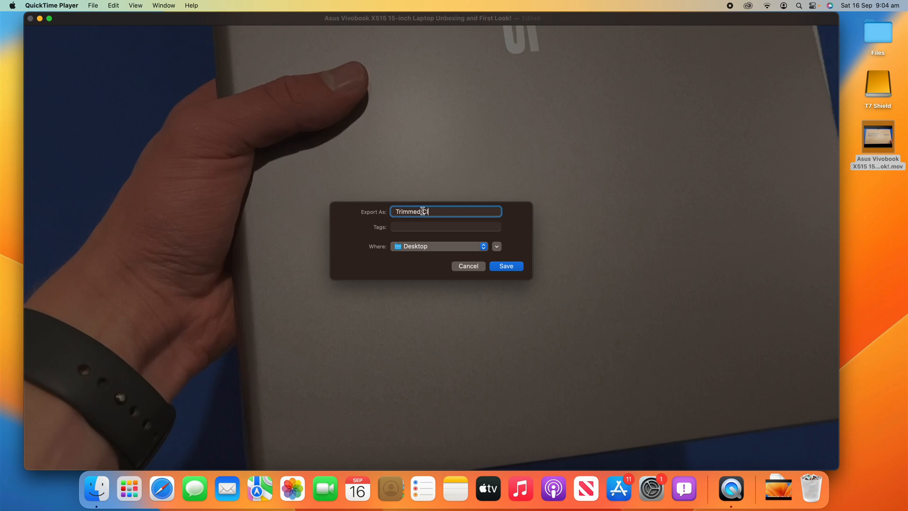
{"action": "left_click", "coordinate": [505, 266]}
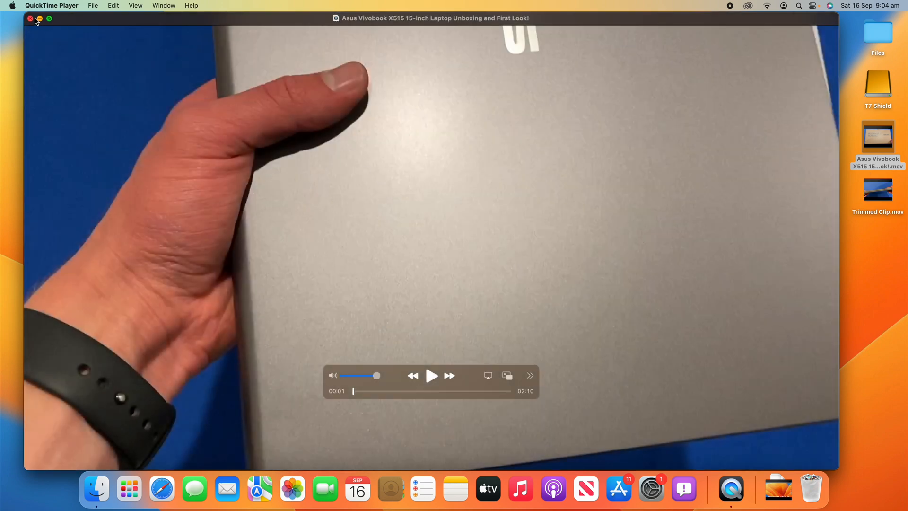
- Close the edited video, reopen the original 6:36 video, scrub through it, and close it
{"action": "left_click", "coordinate": [31, 18]}
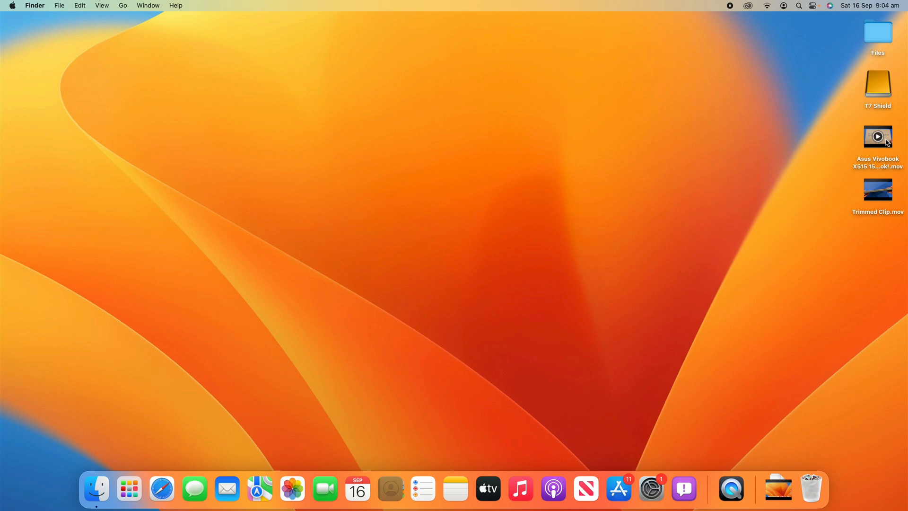
{"action": "double_click", "coordinate": [877, 136]}
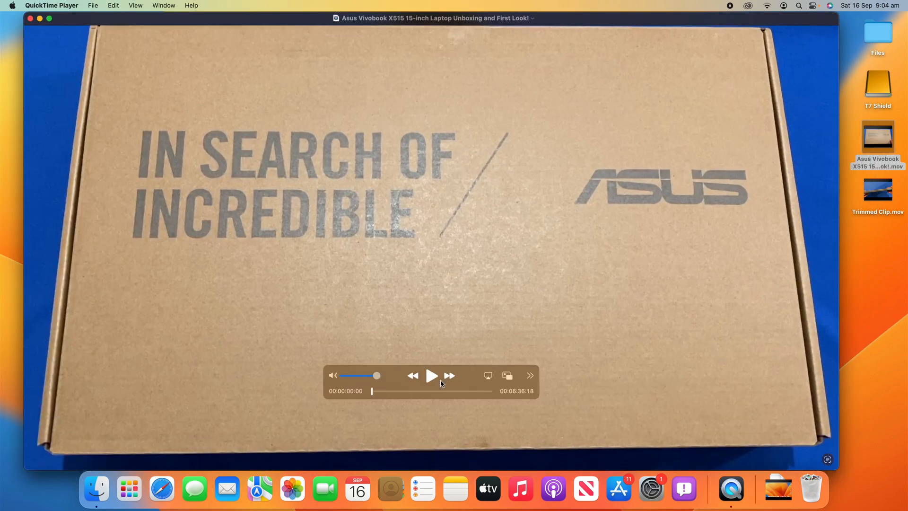
{"action": "left_click", "coordinate": [431, 374]}
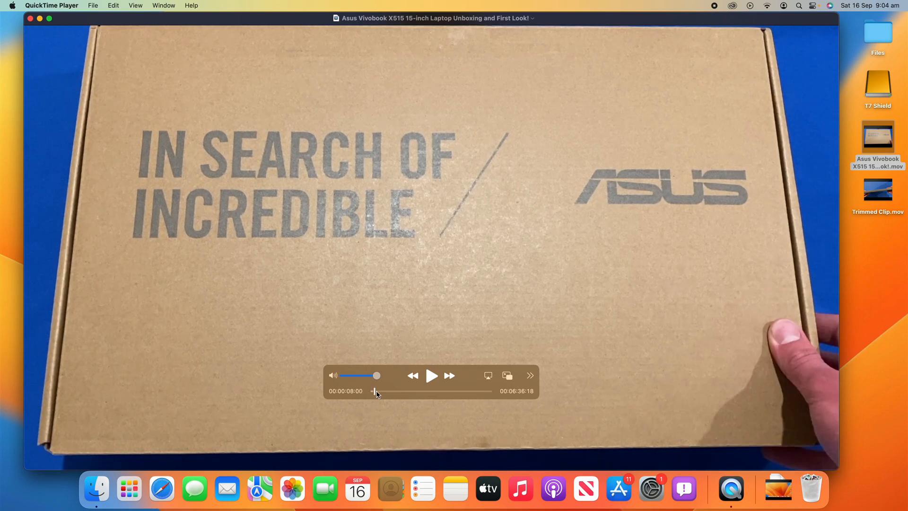
{"action": "left_click_drag", "start_coordinate": [375, 391], "coordinate": [463, 391]}
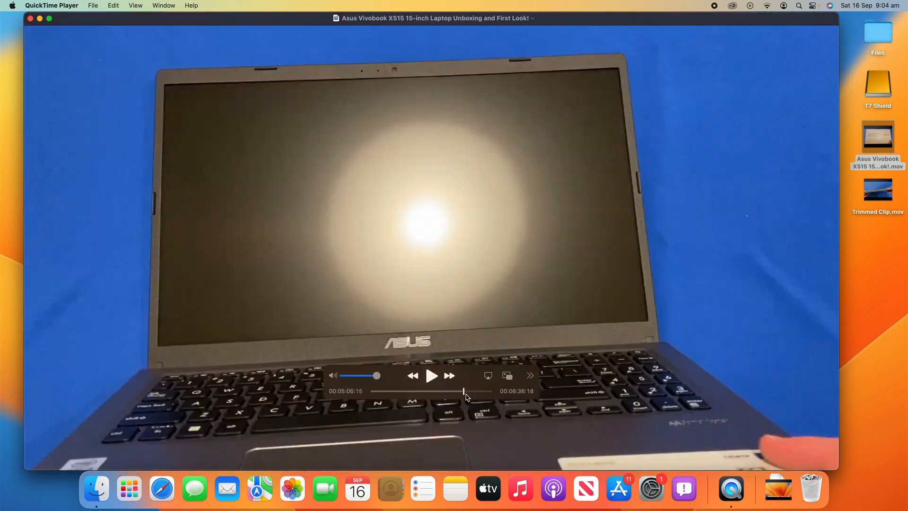
{"action": "left_click", "coordinate": [29, 18]}
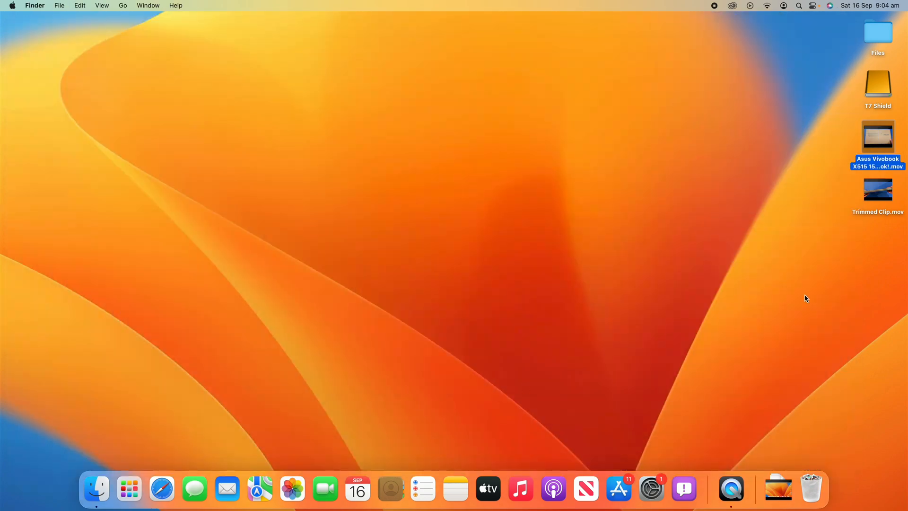
- Open Trimmed Clip.mov from the Desktop to check its roughly 2:09 runtime
{"action": "double_click", "coordinate": [877, 189]}
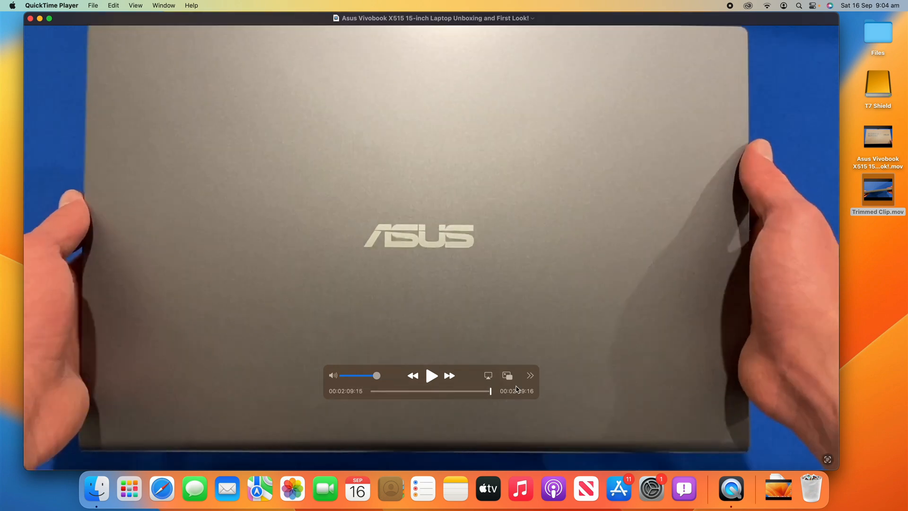
{"action": "mouse_move", "coordinate": [589, 393]}
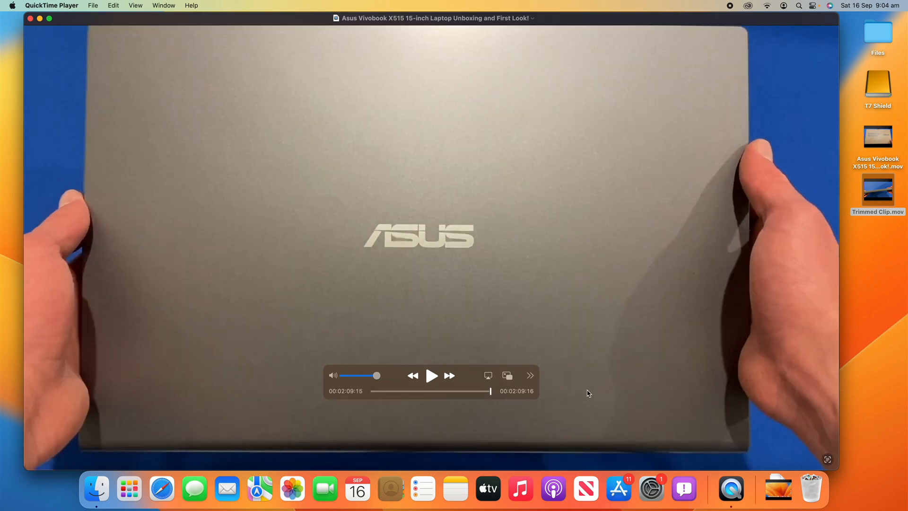